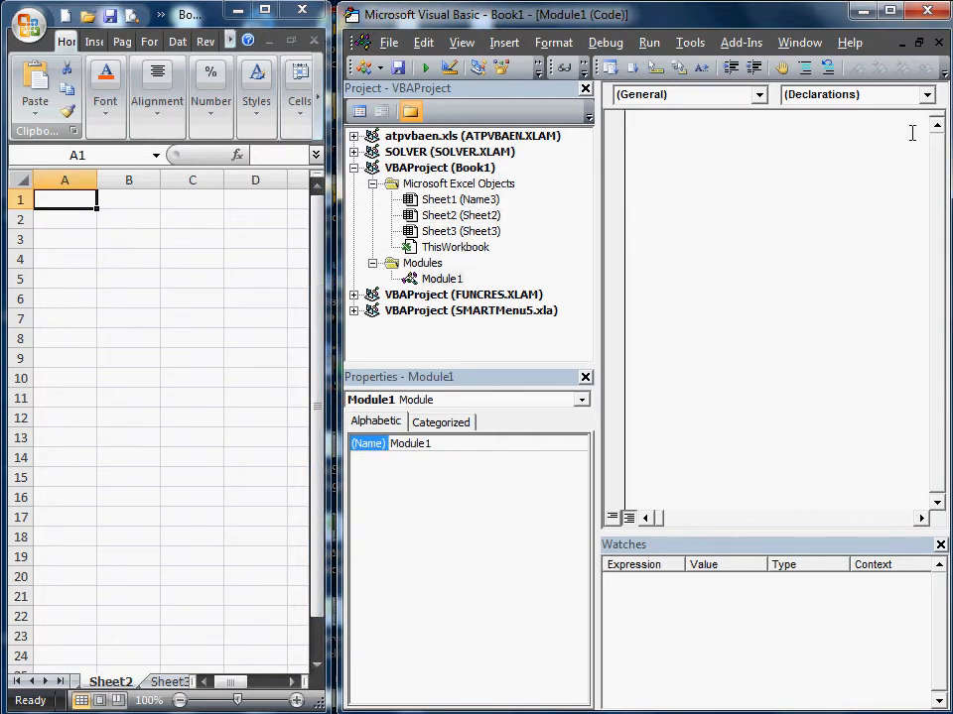
Declare the new procedure Sub RangeMacro()
type("sub")
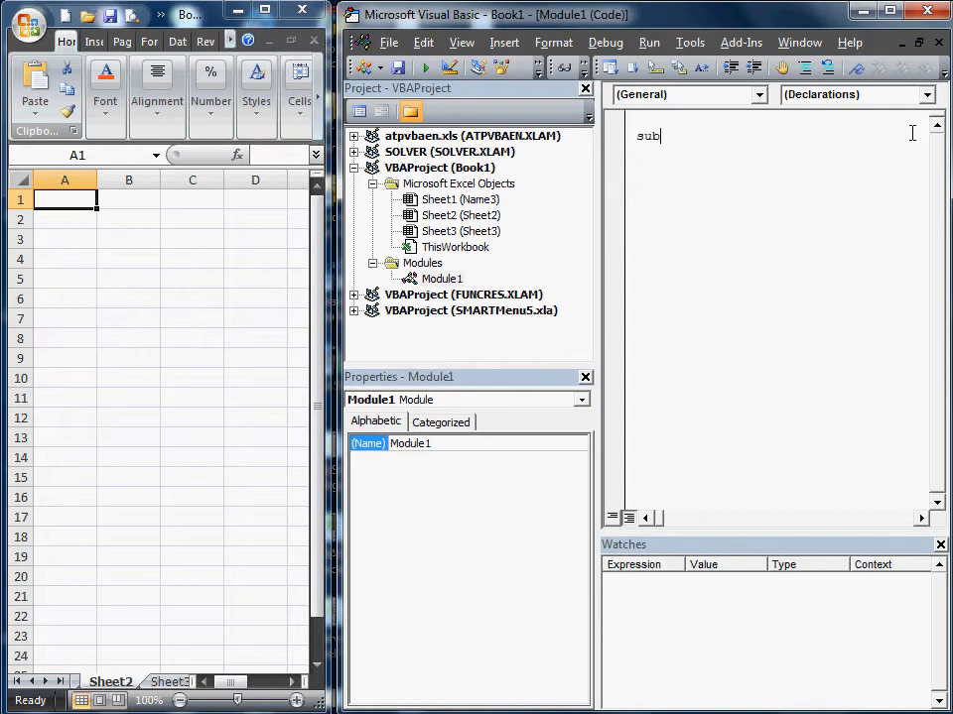
type("Range")
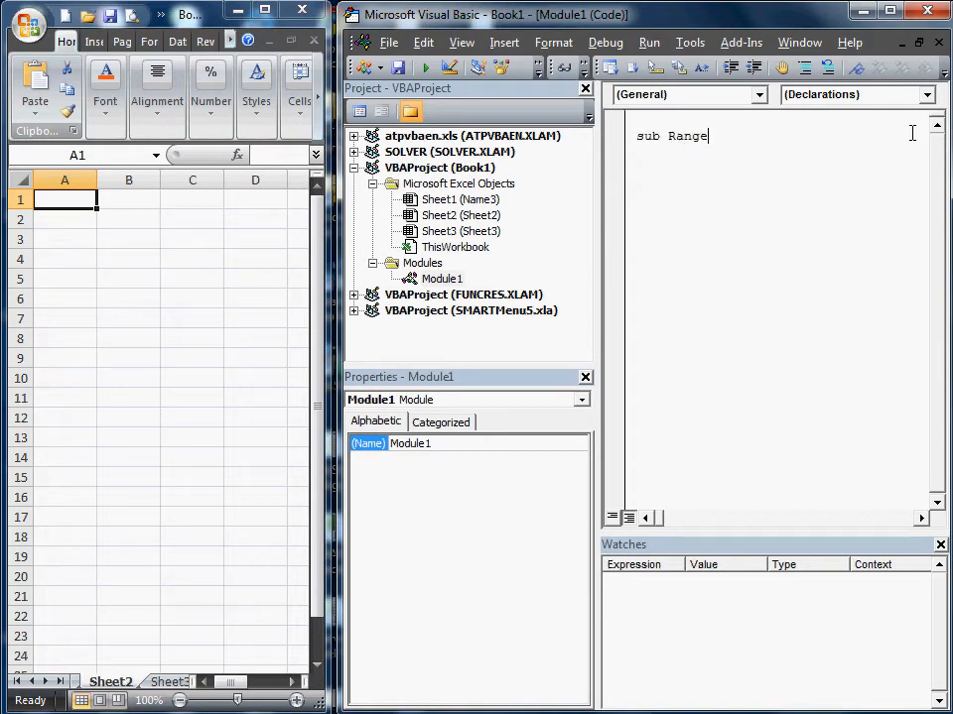
type("Macro(")
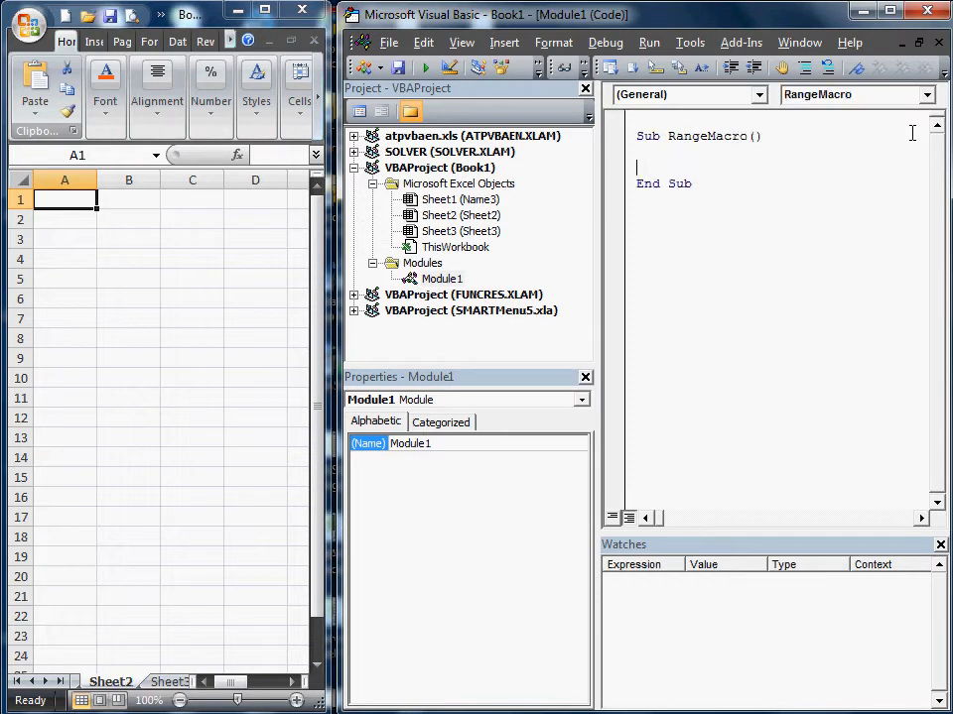
Add the statement Range("A1") = "Hello World" inside RangeMacro
type("r")
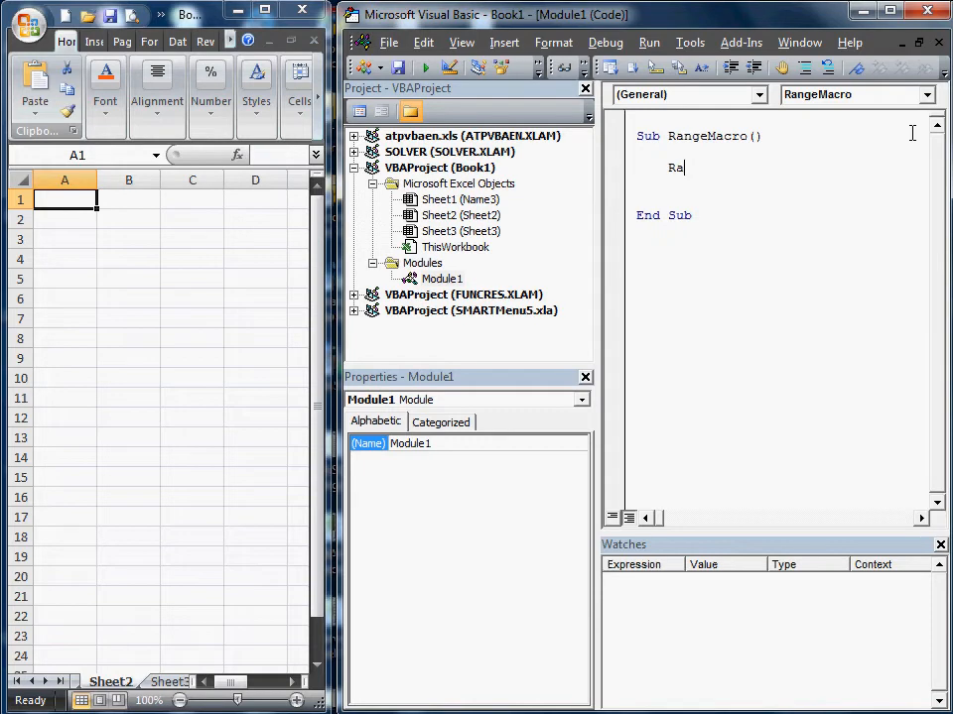
type("nge")
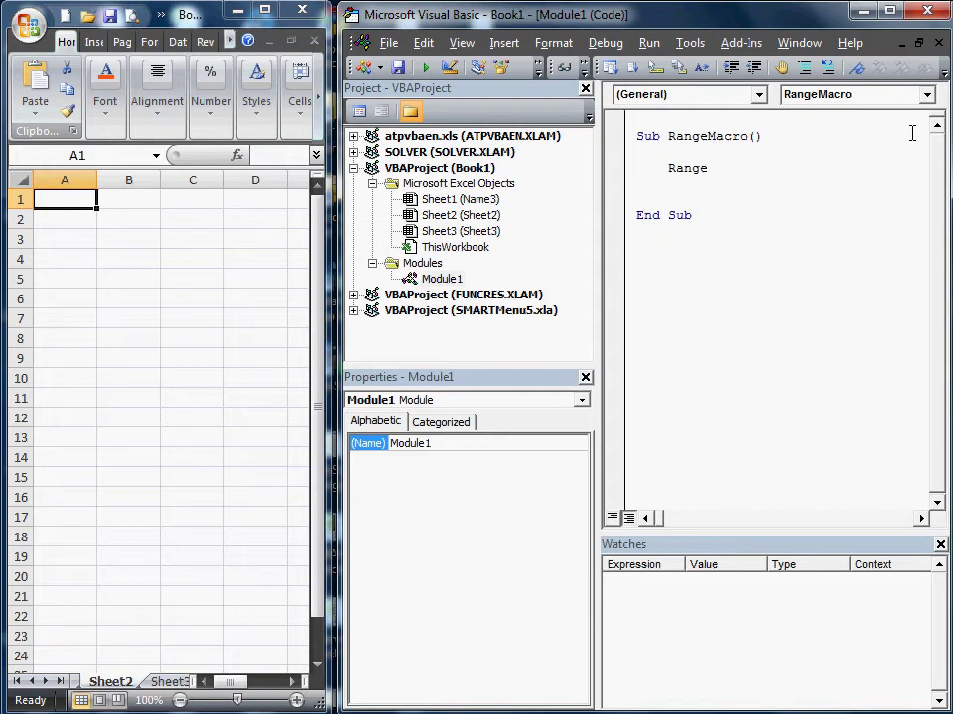
type("(\"")
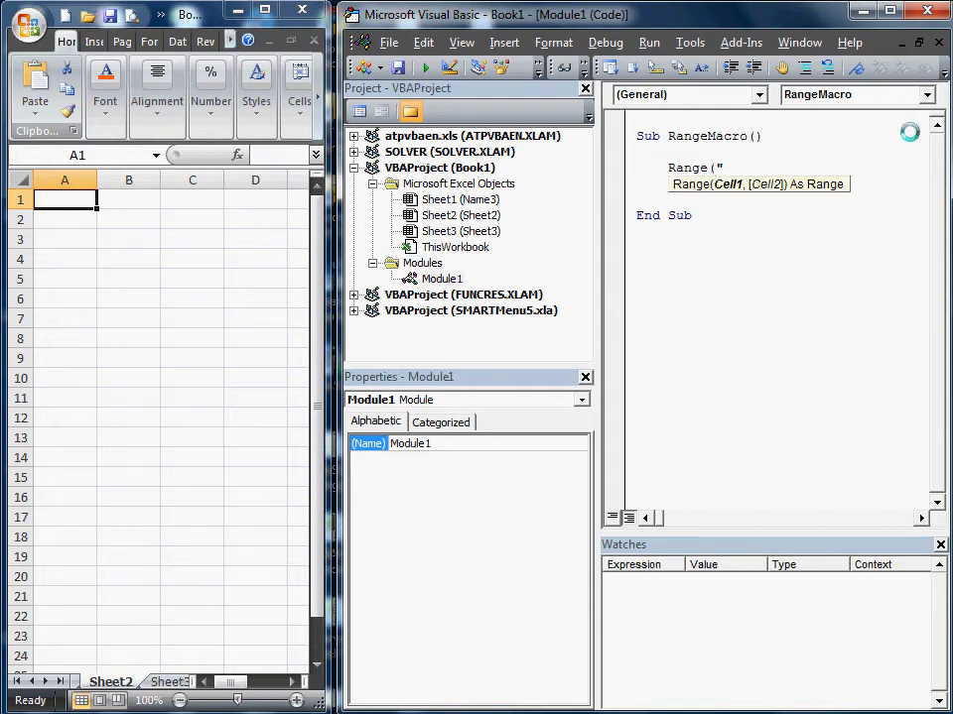
type("A1\") =")
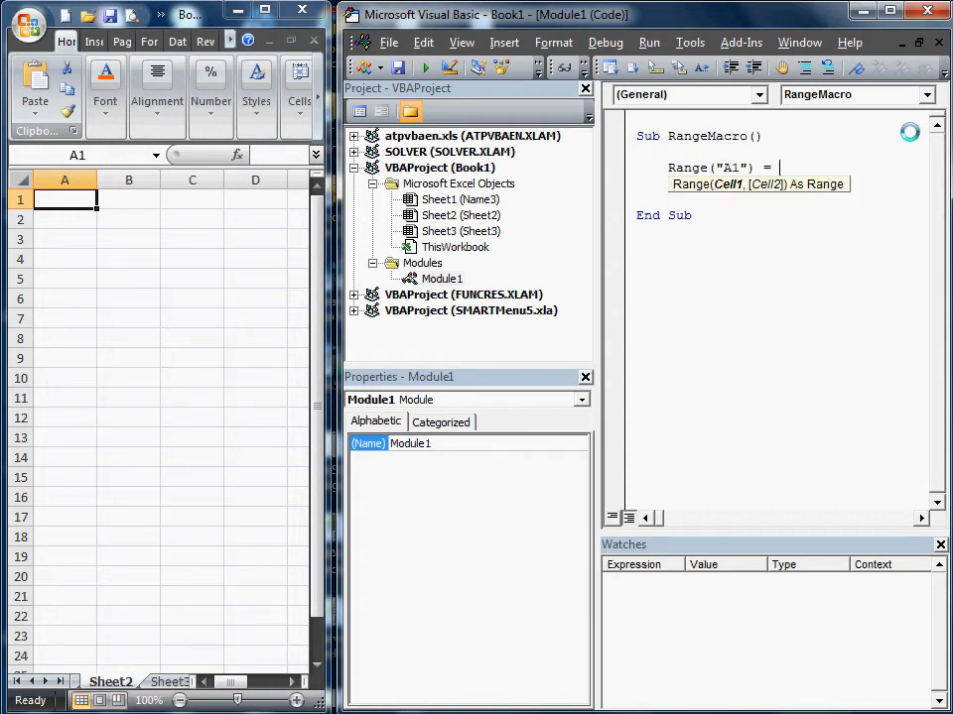
type("He")
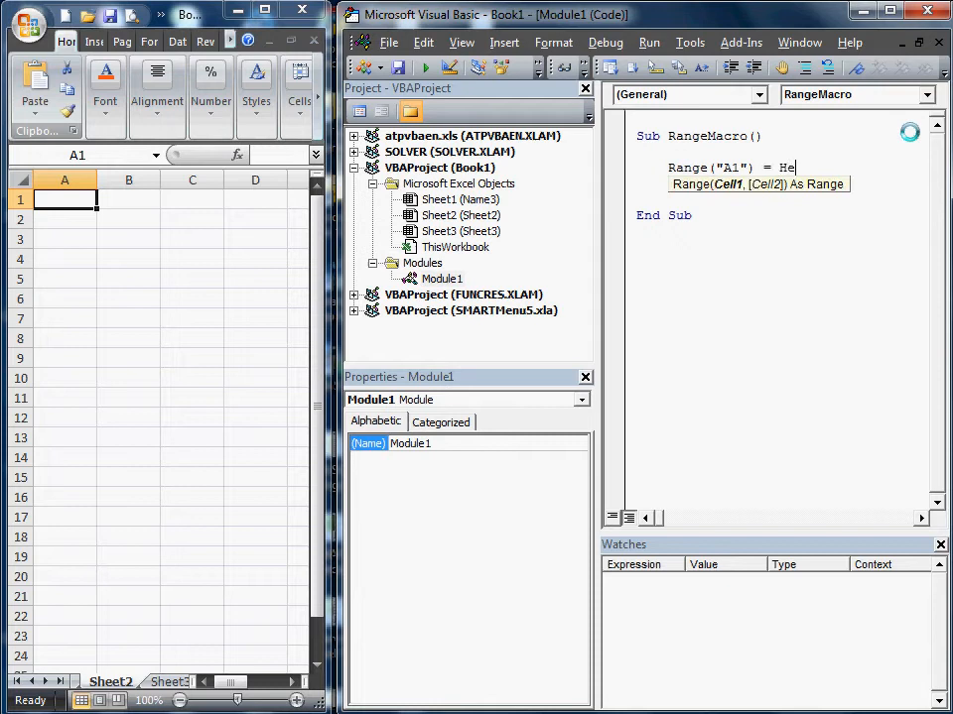
type("llo Wor")
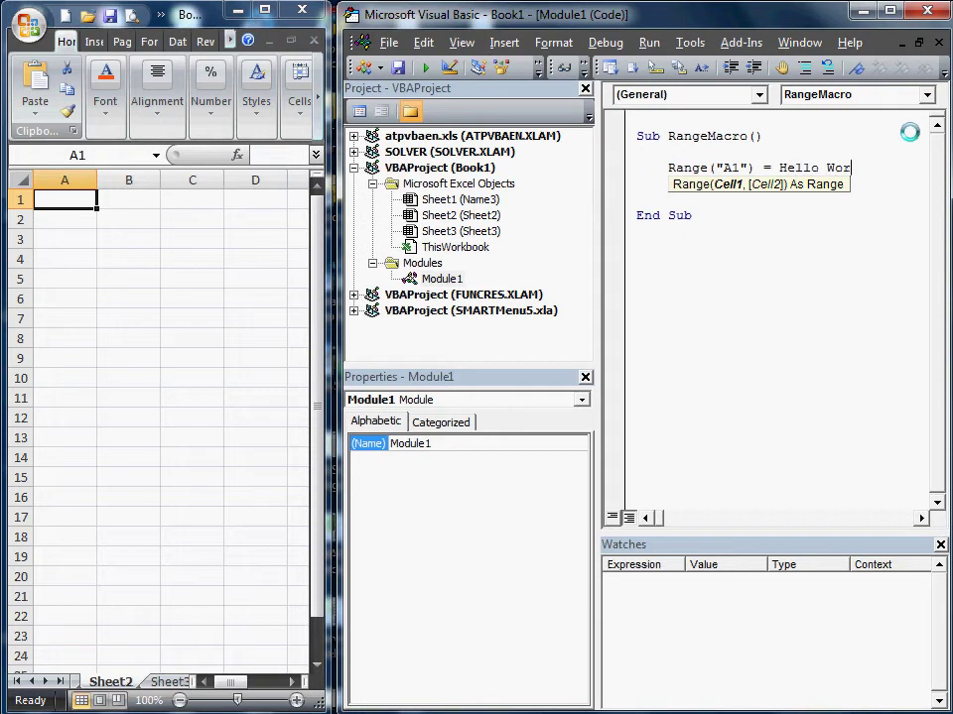
type("ld")
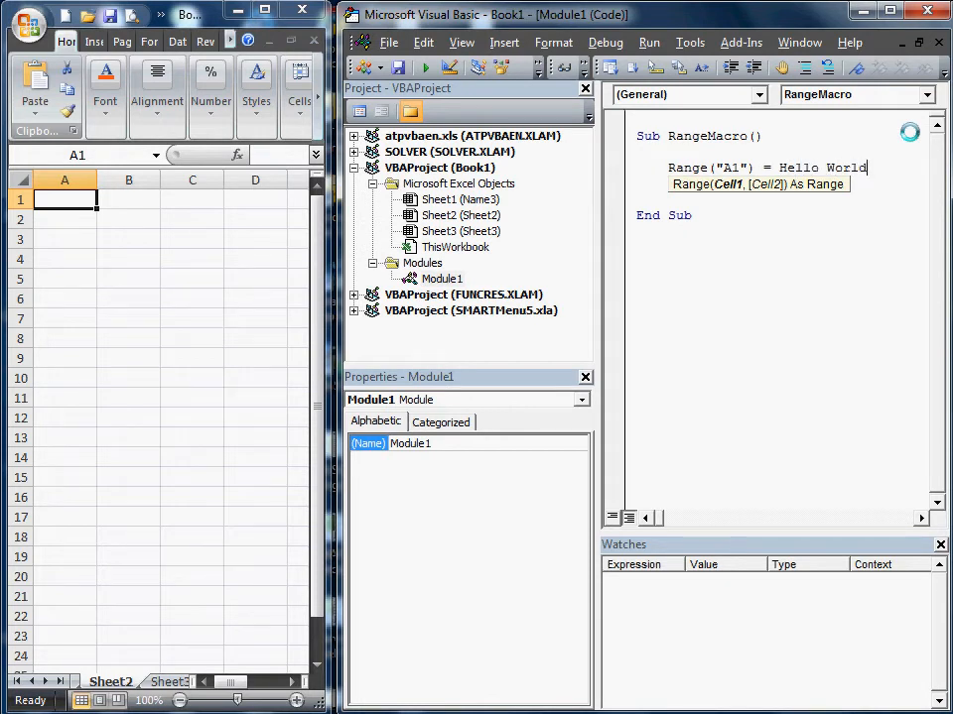
type("\"")
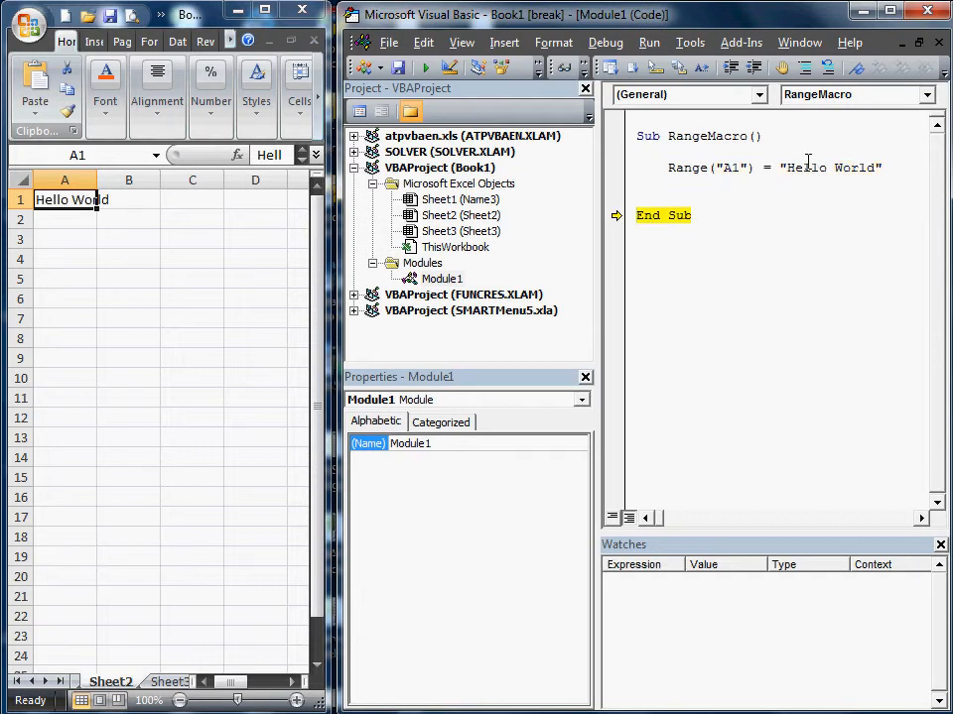
Add a second line Range("A1:B5") = "Hello World" to the macro
type("r")
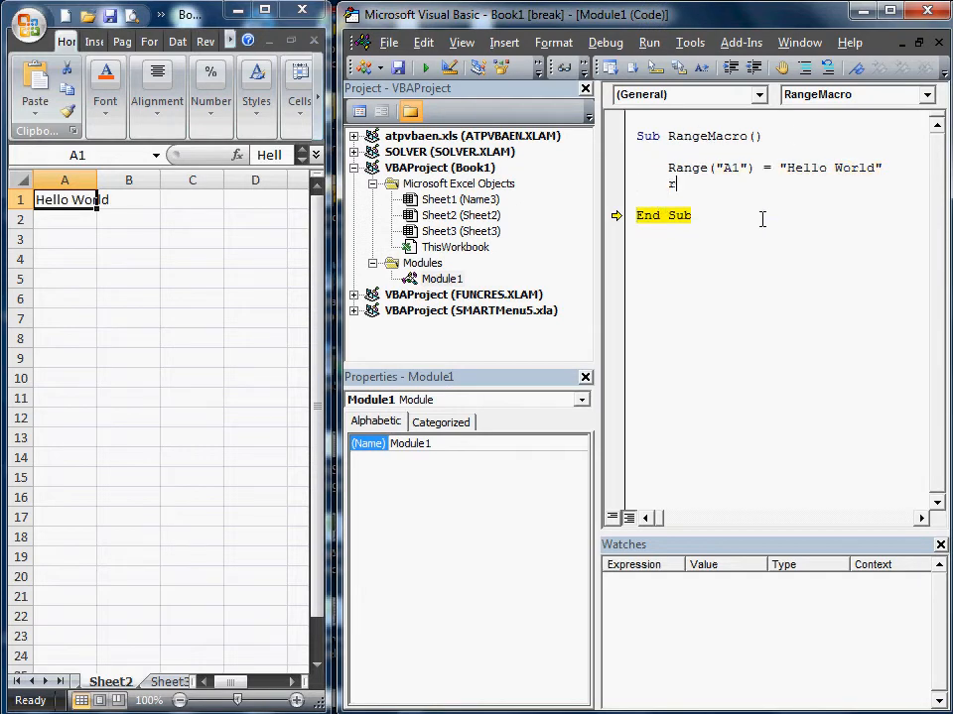
type("ange")
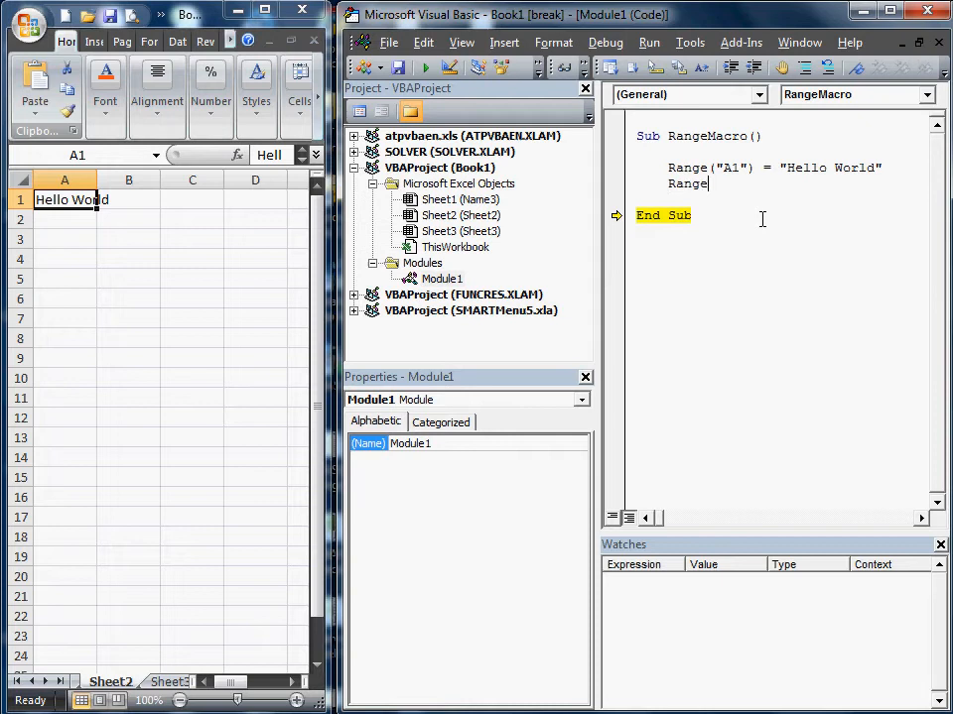
type("(\"A")
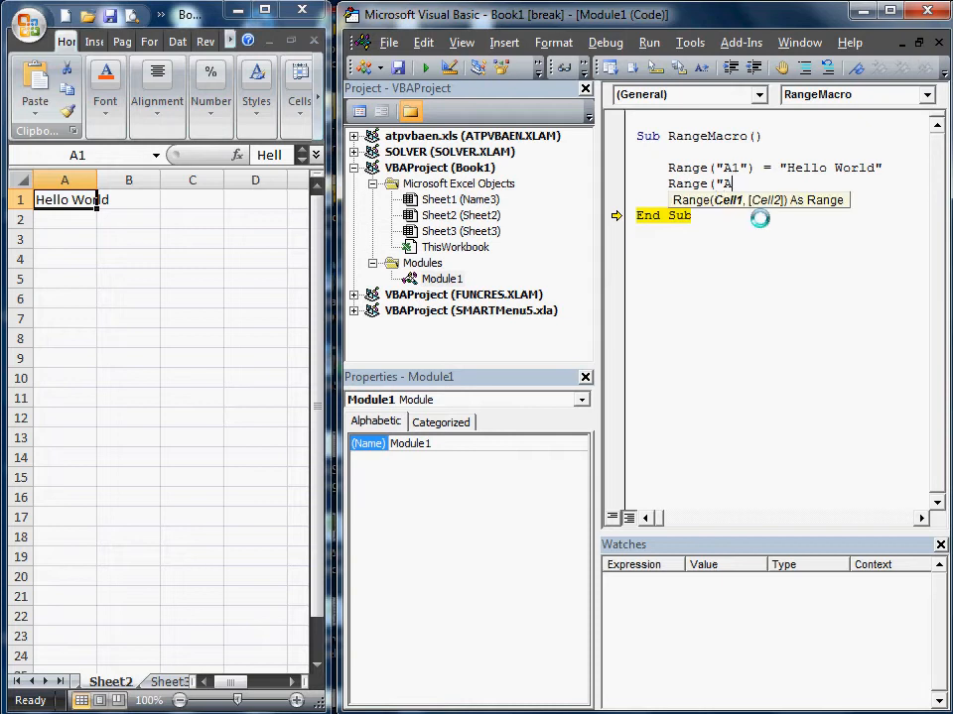
type(":")
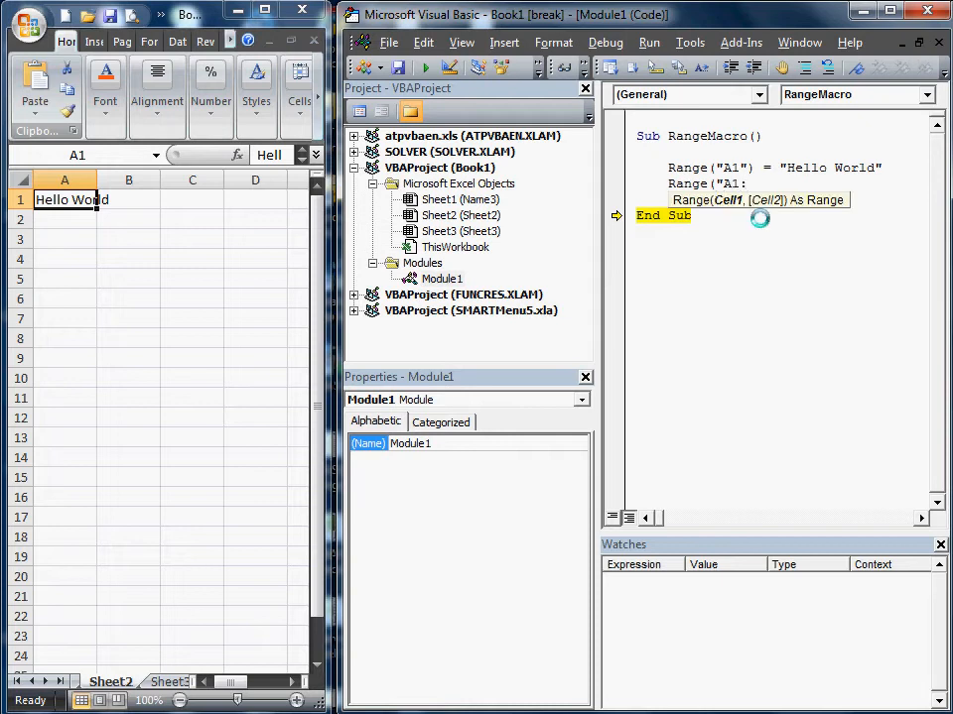
type("B")
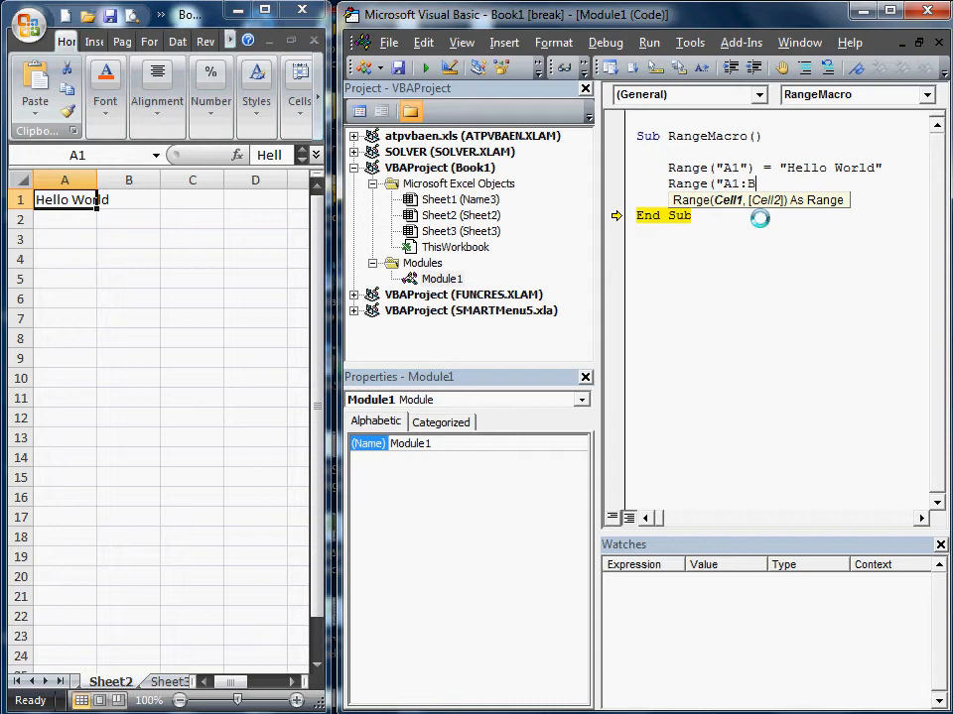
type("5\") =")
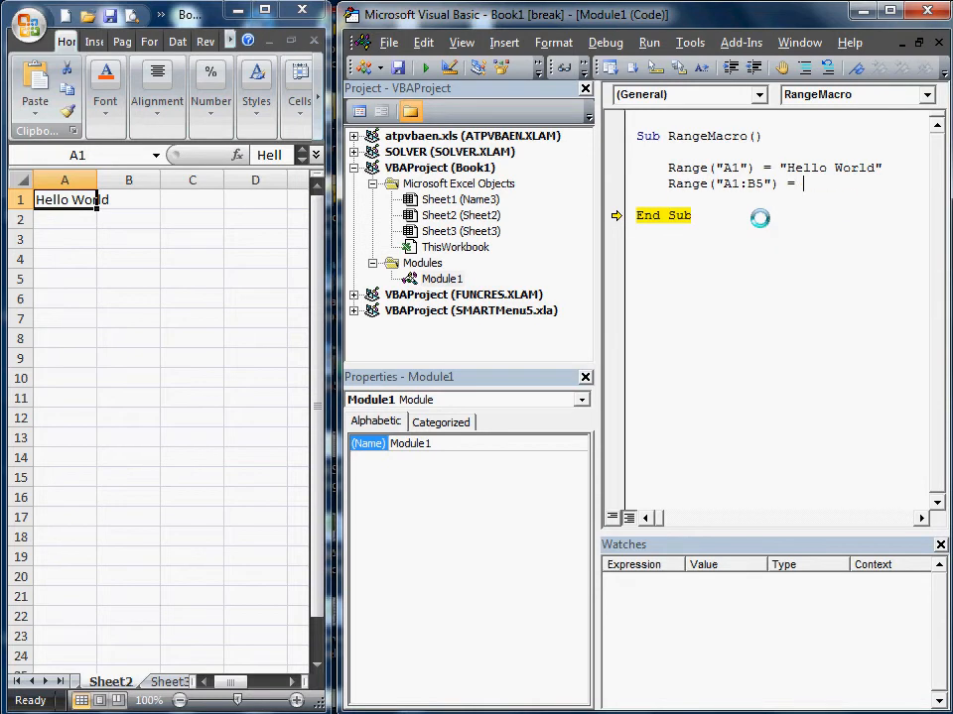
type("\"")
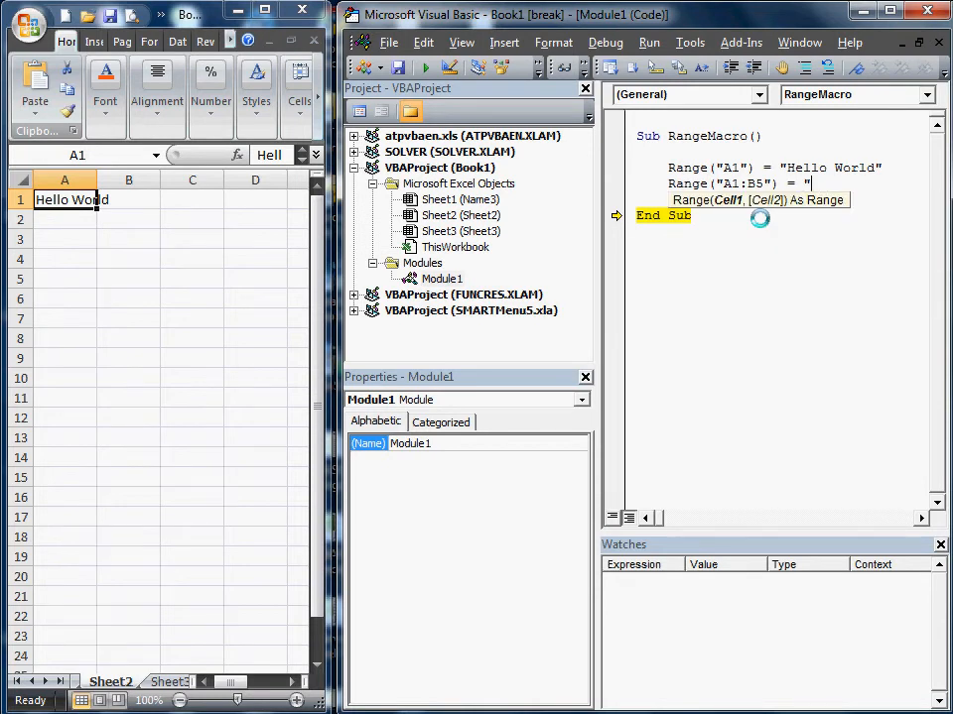
type("Hellow")
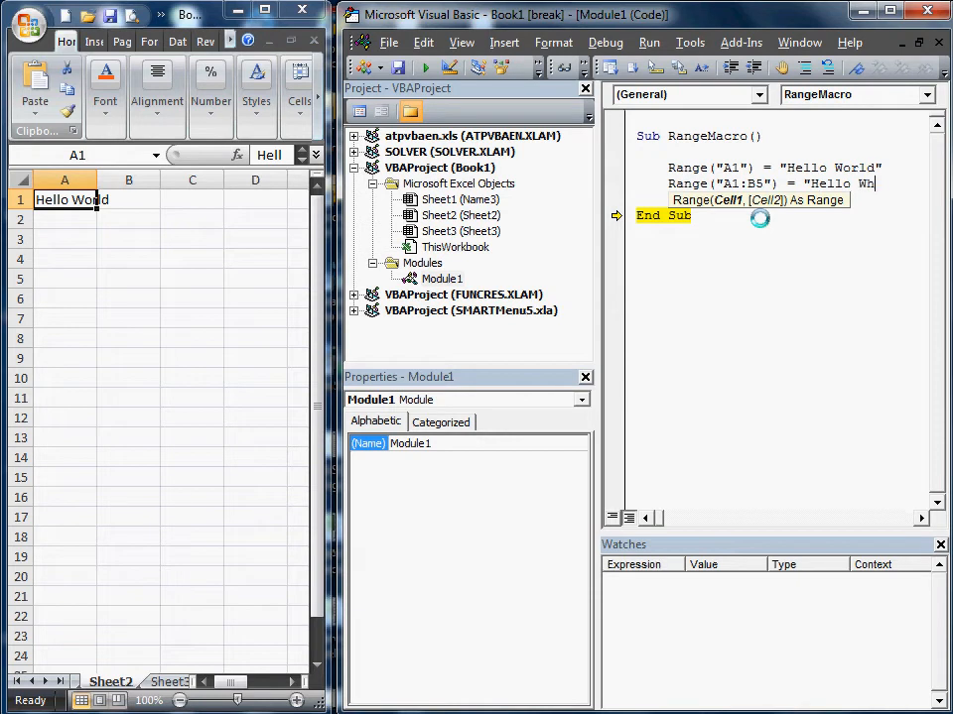
type("orld\"")
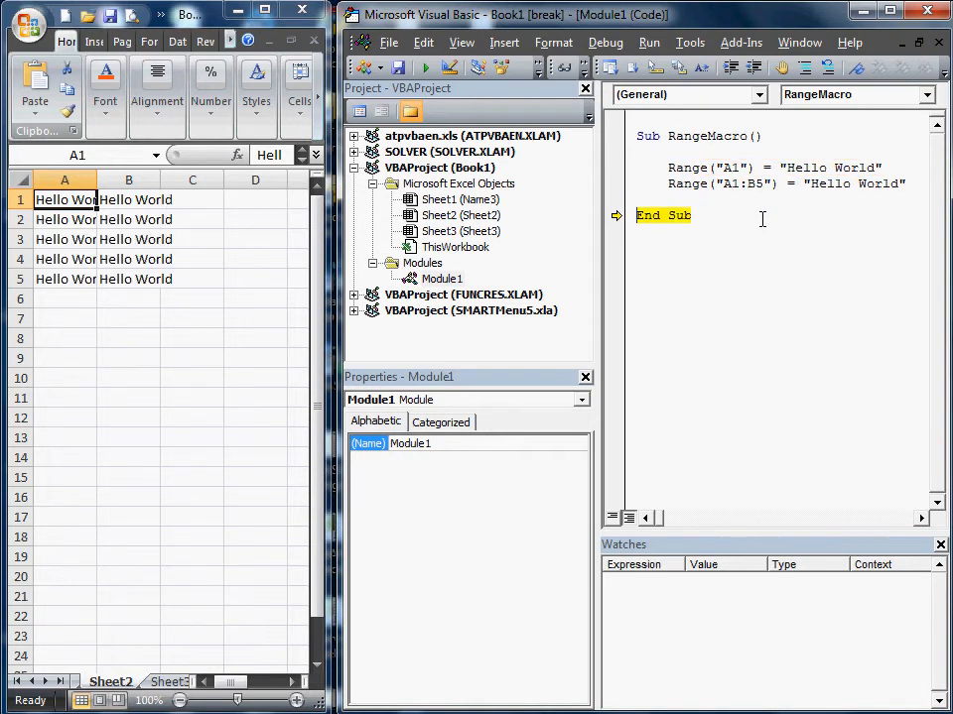
mouse_move(670, 188)
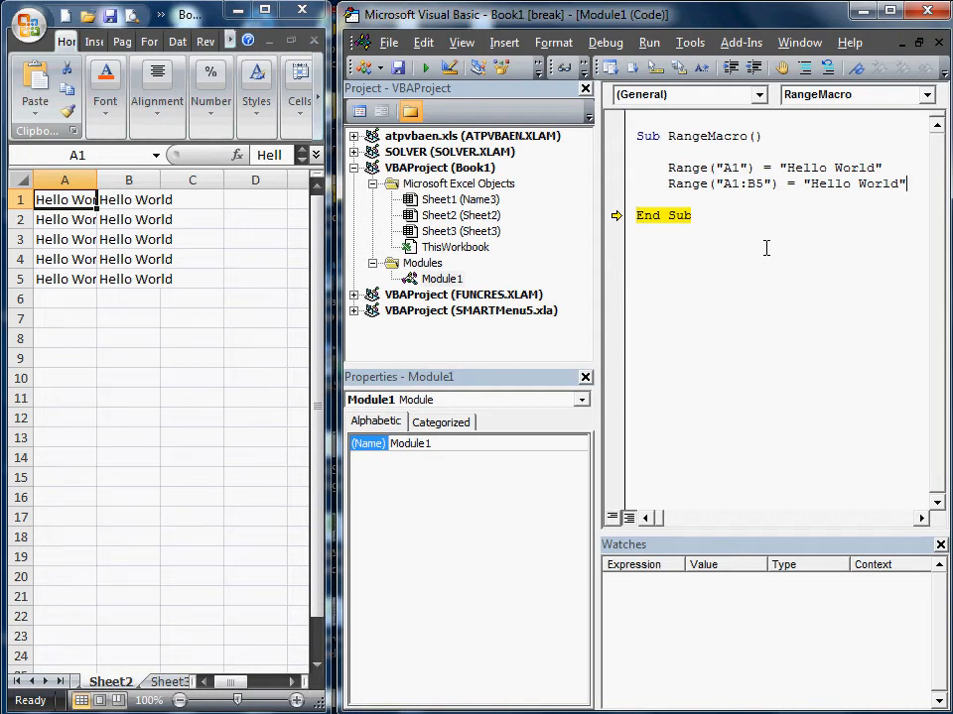
Add Range("A1:B5").Select and a Selection.Copy line to RangeMacro
type("rag")
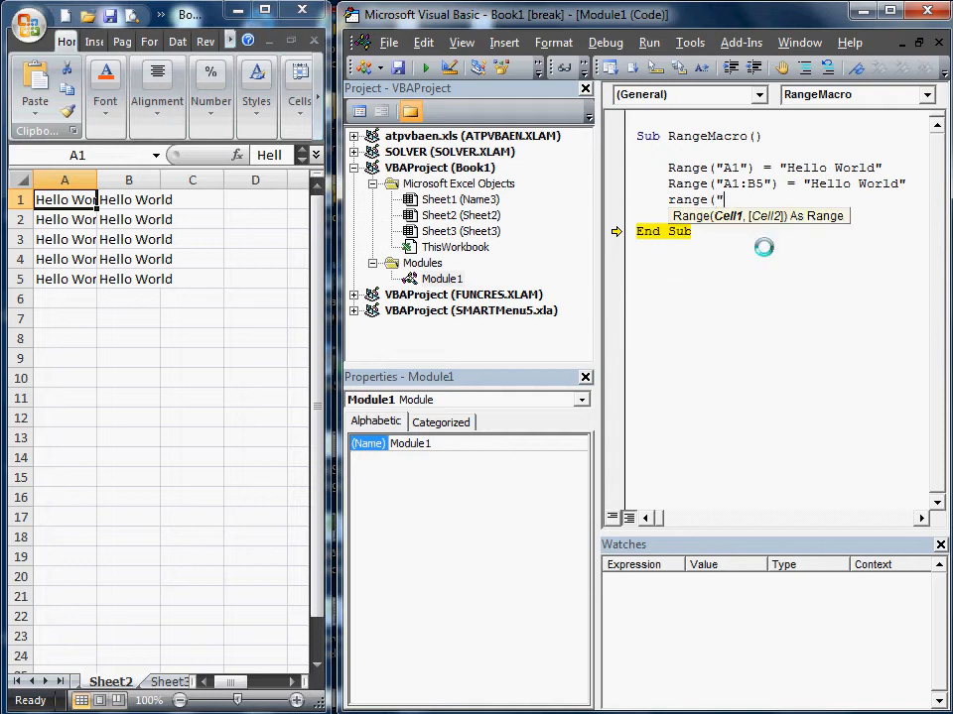
type("AV")
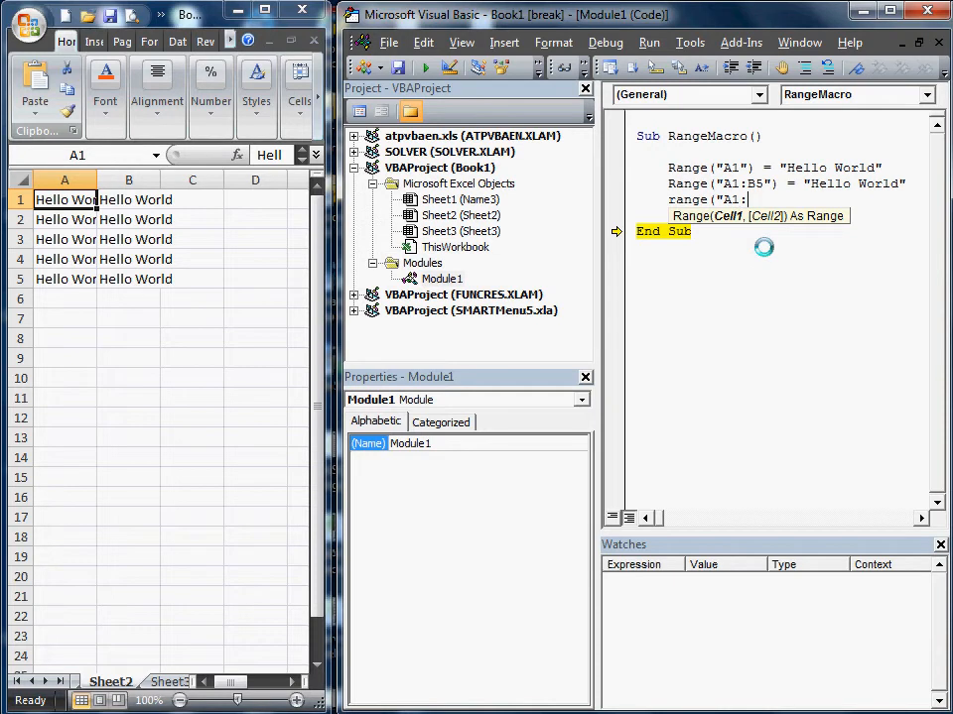
type("B5")
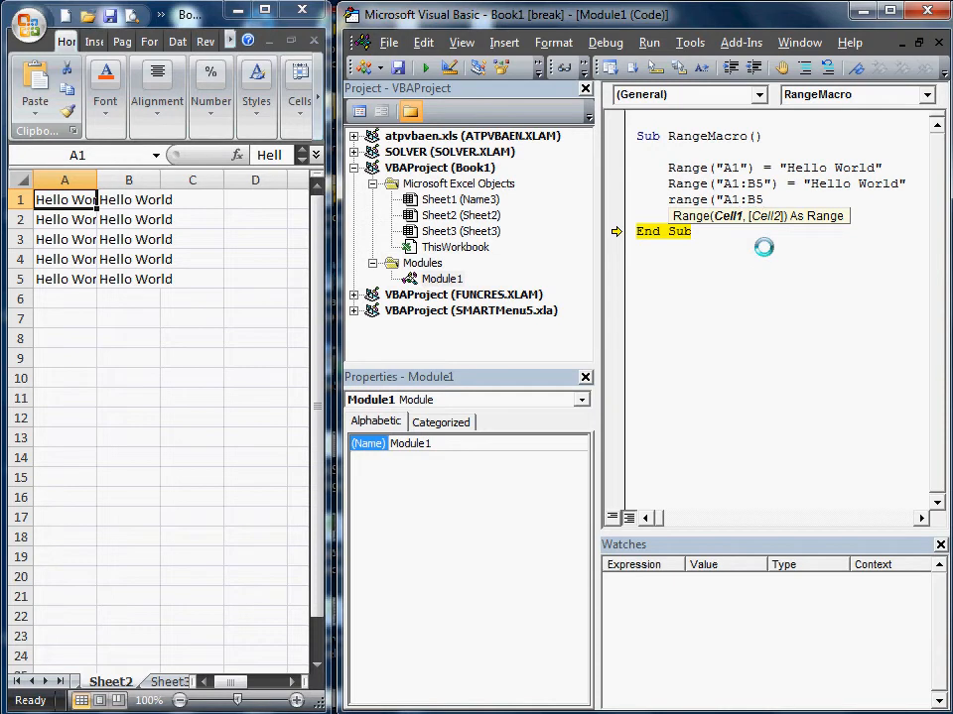
type(".")
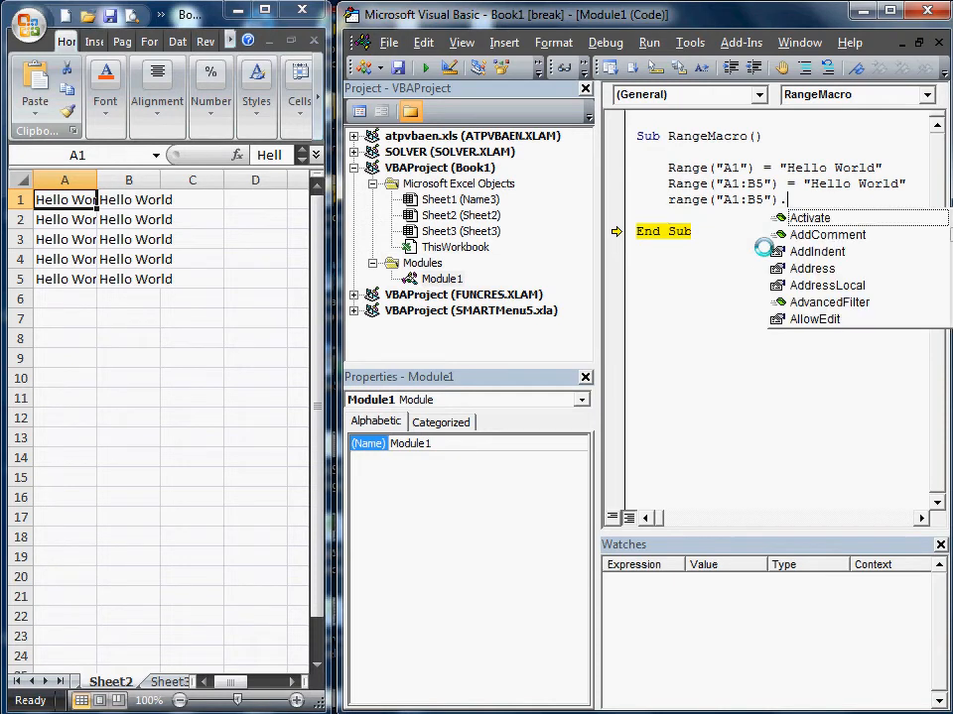
type("Select")
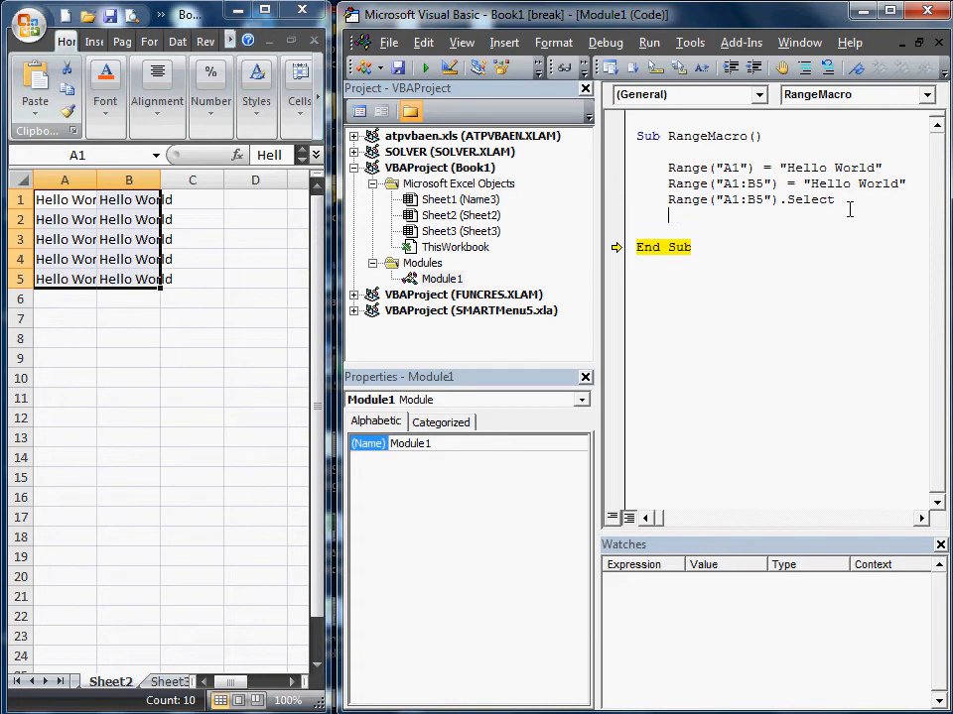
type("sele")
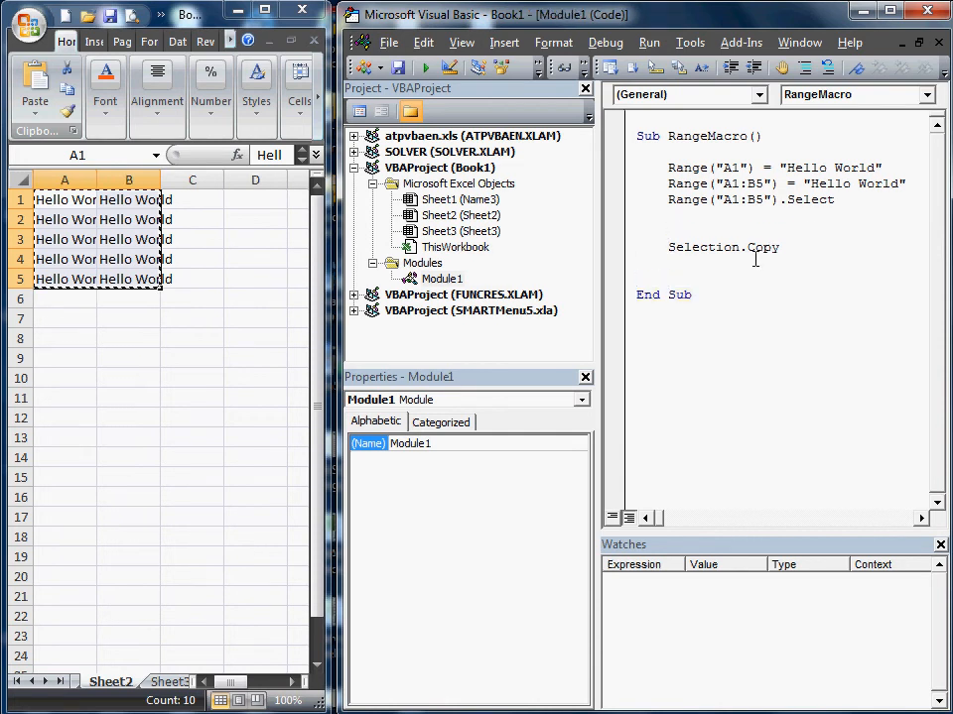
Insert the line Range("A1").Clear above Selection.Copy
type("Range:")
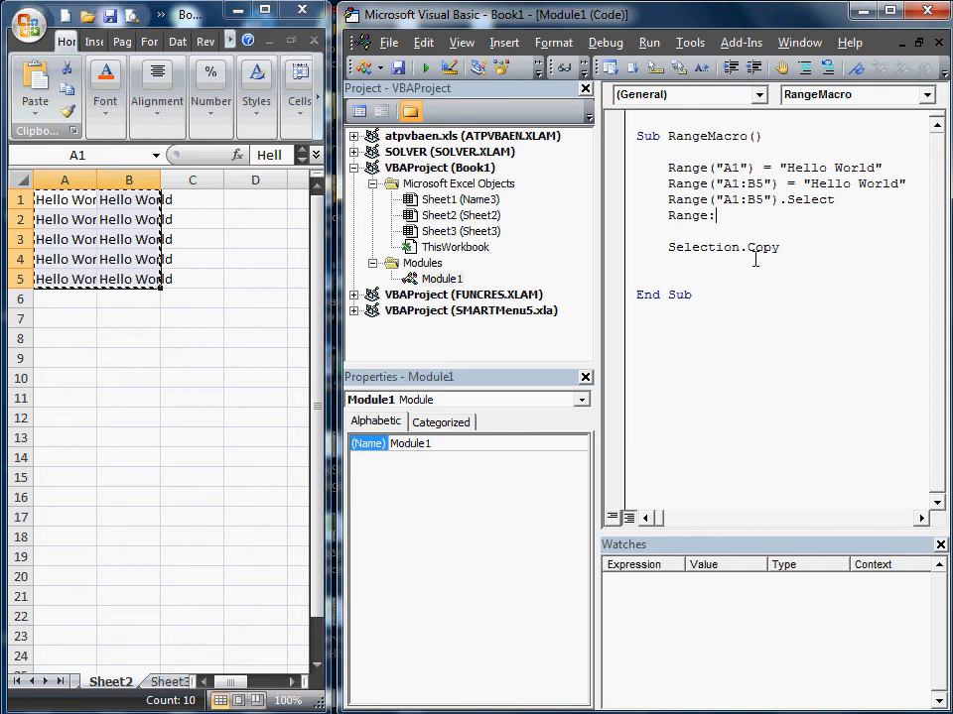
type("Ab")
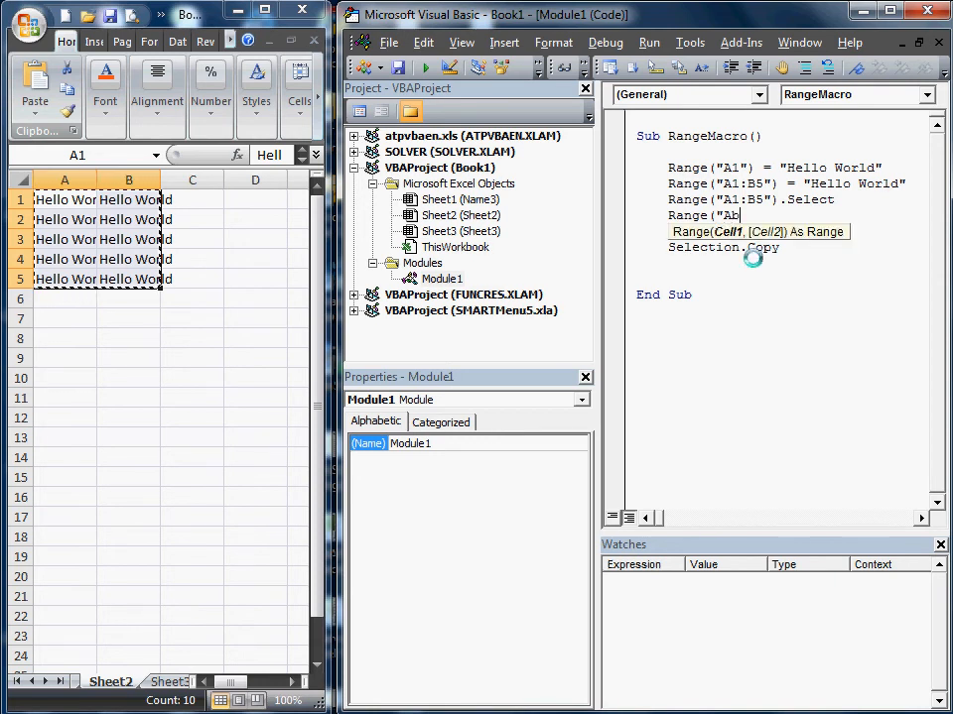
type("1\")")
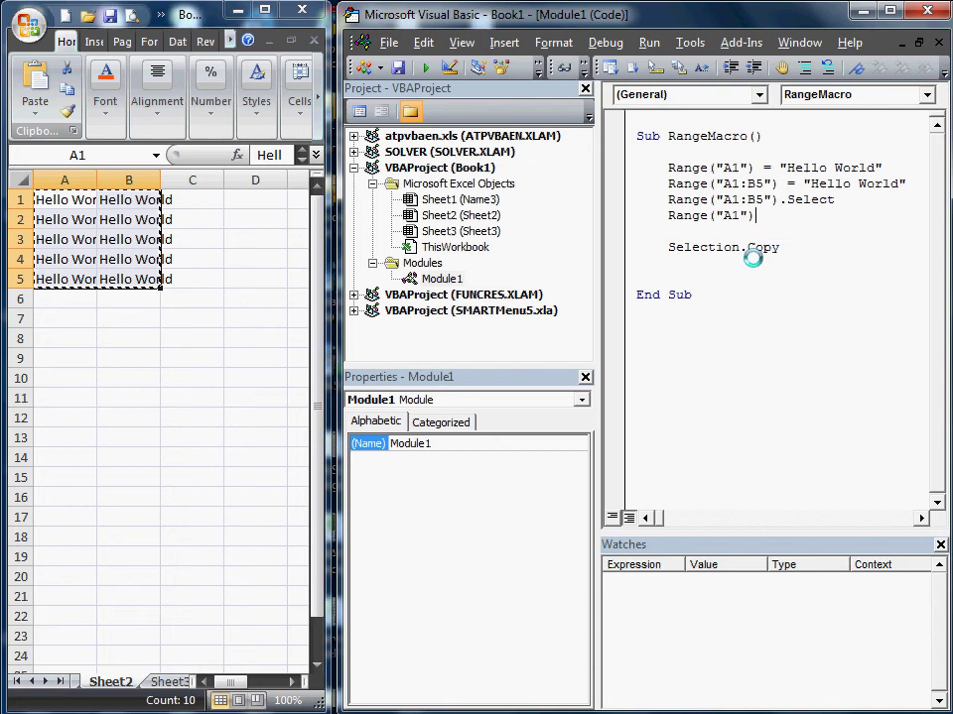
type(".")
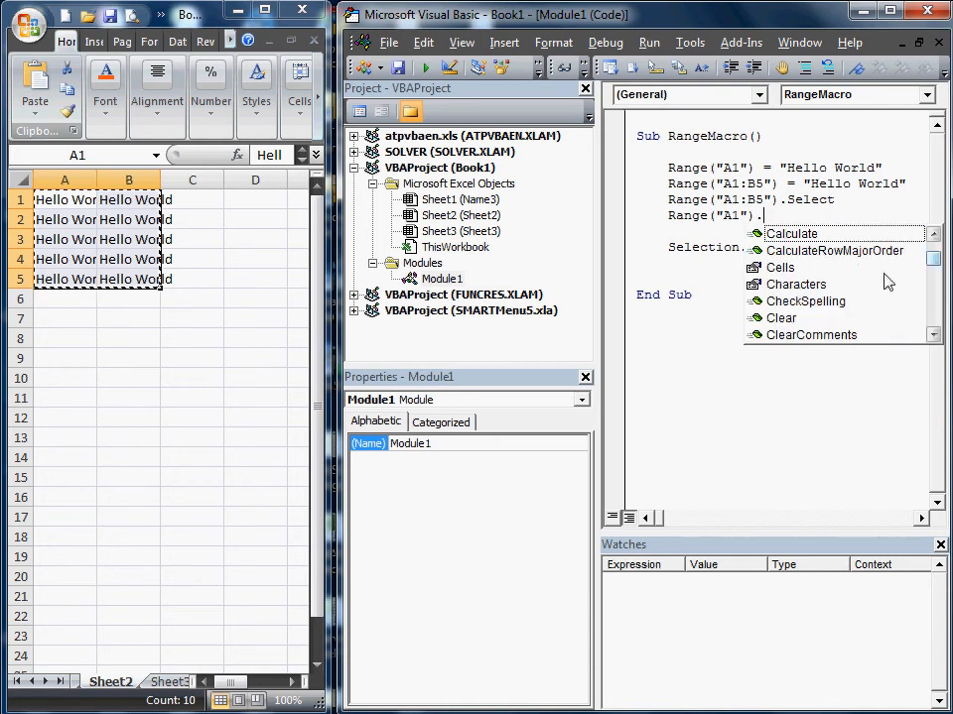
type("cel")
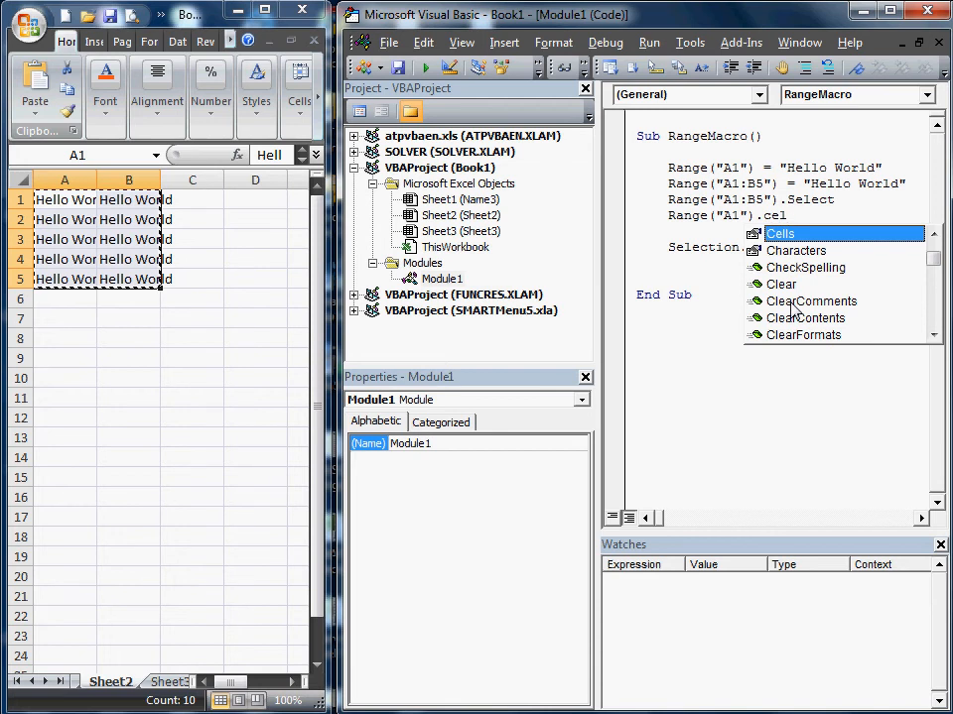
type("clear")
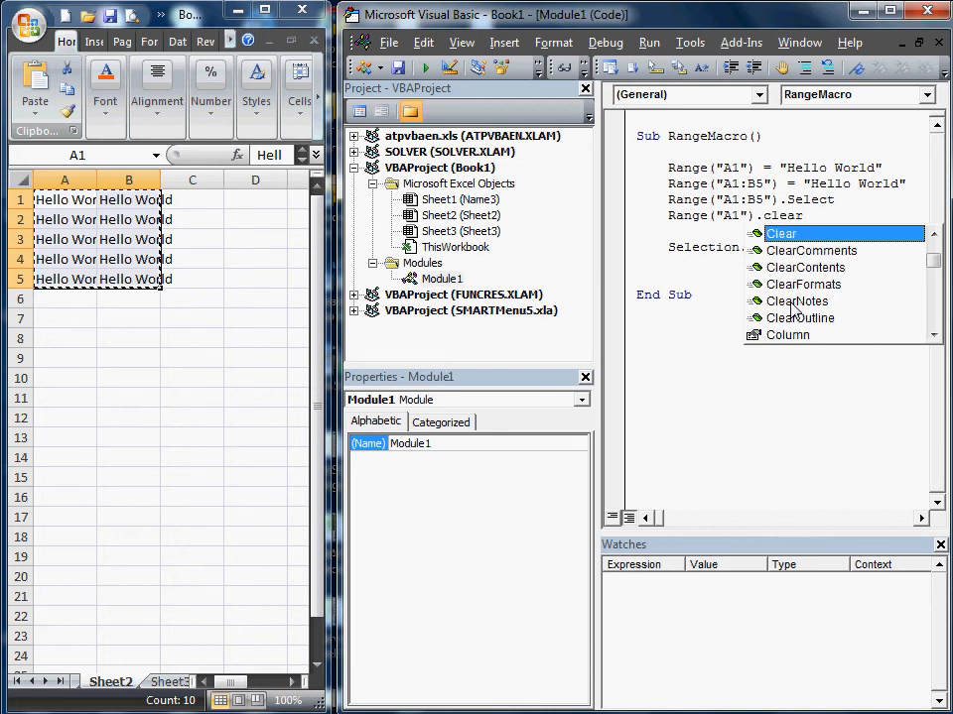
type("c")
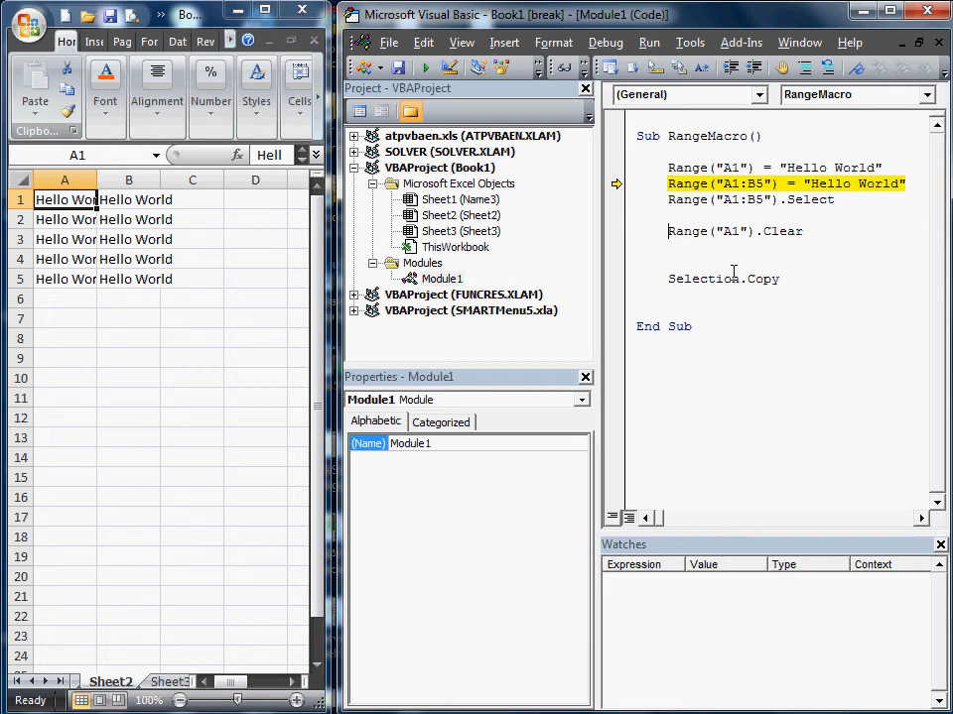
Change the line to Range("A1").ClearContents and start a new Range("A1") line
type("range(")
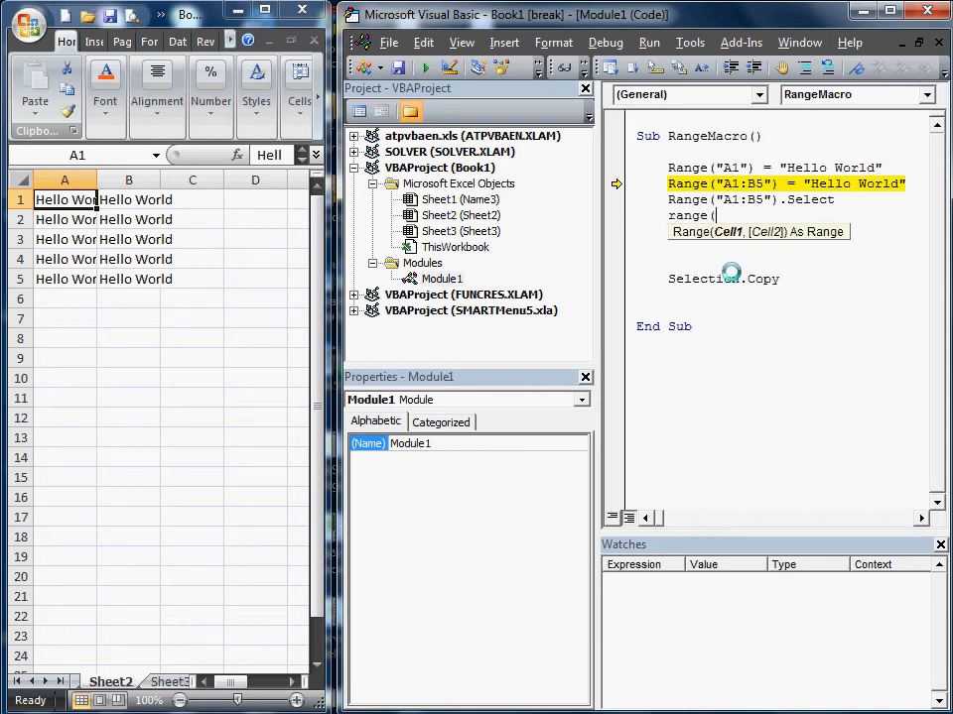
type("\"A1\").ClearContents")
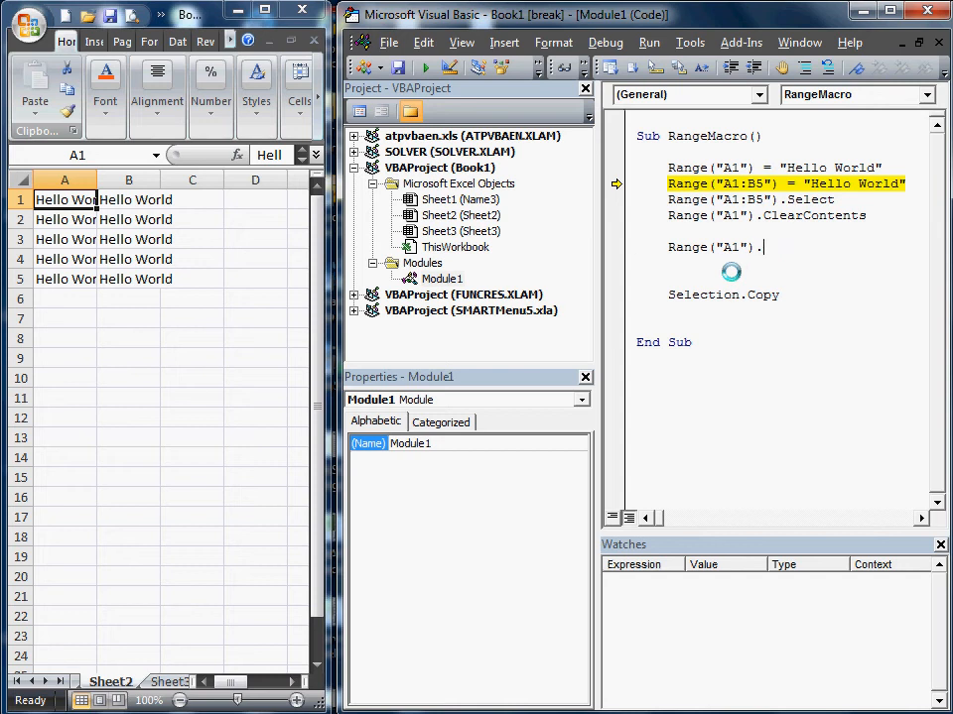
type("cle")
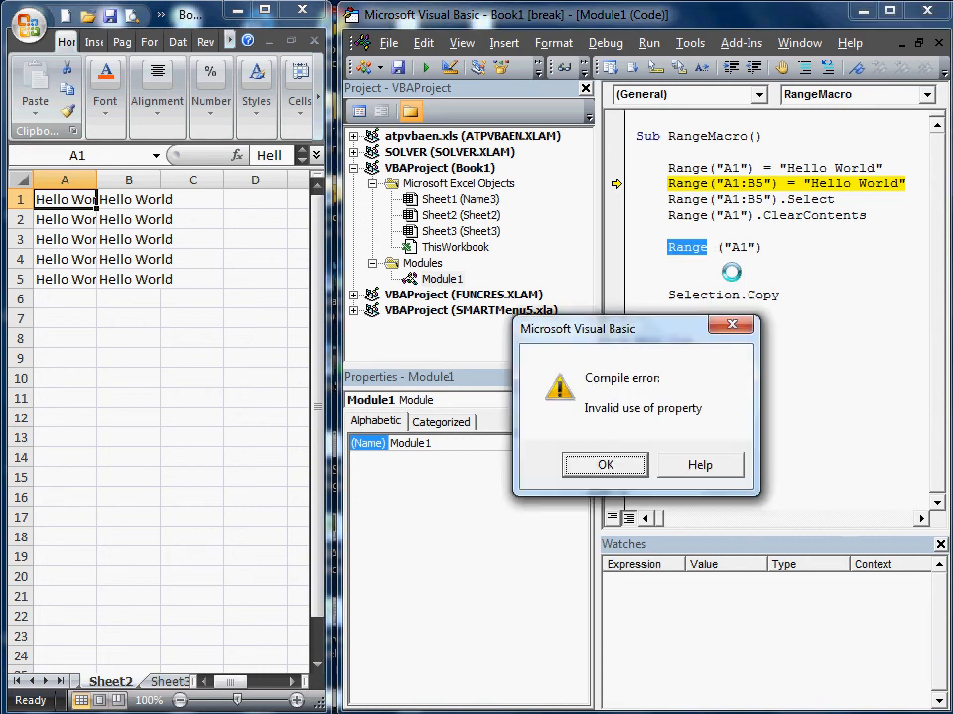
Close the Invalid use of property compile error with OK
left_click(605, 465)
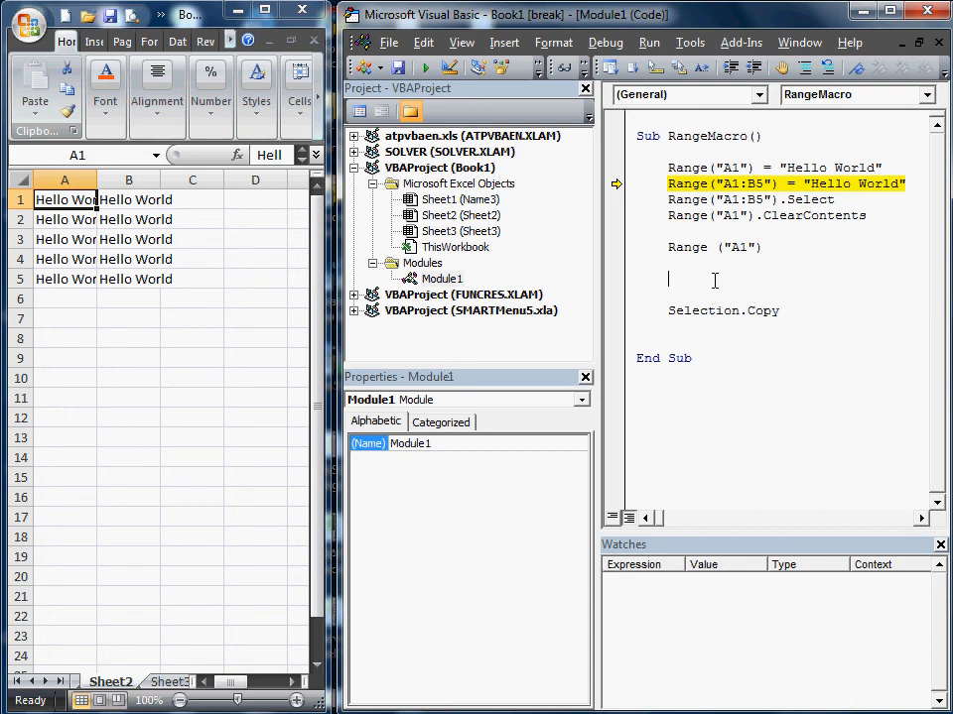
Rewrite the unfinished line as Range("a14") = Range("A1")
type("Rang")
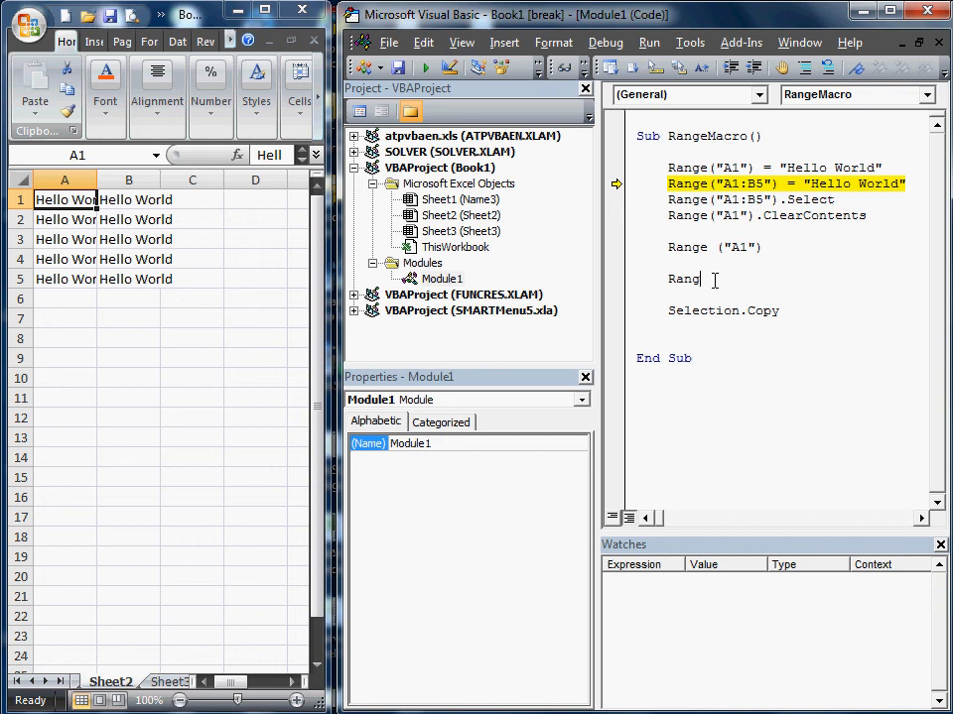
key("BackSpace")
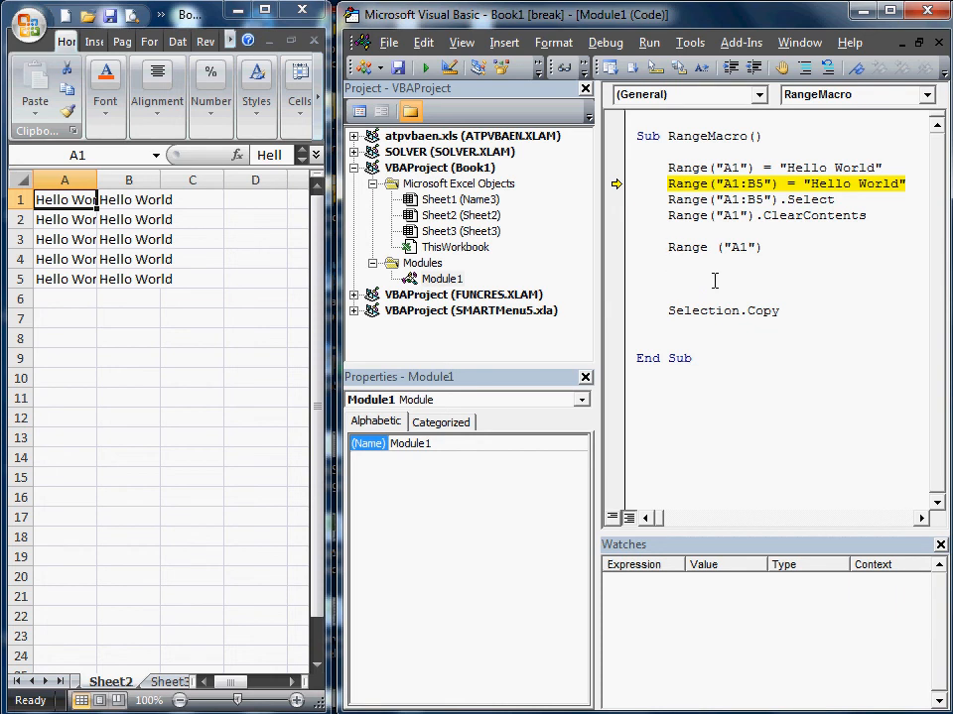
type("Ran")
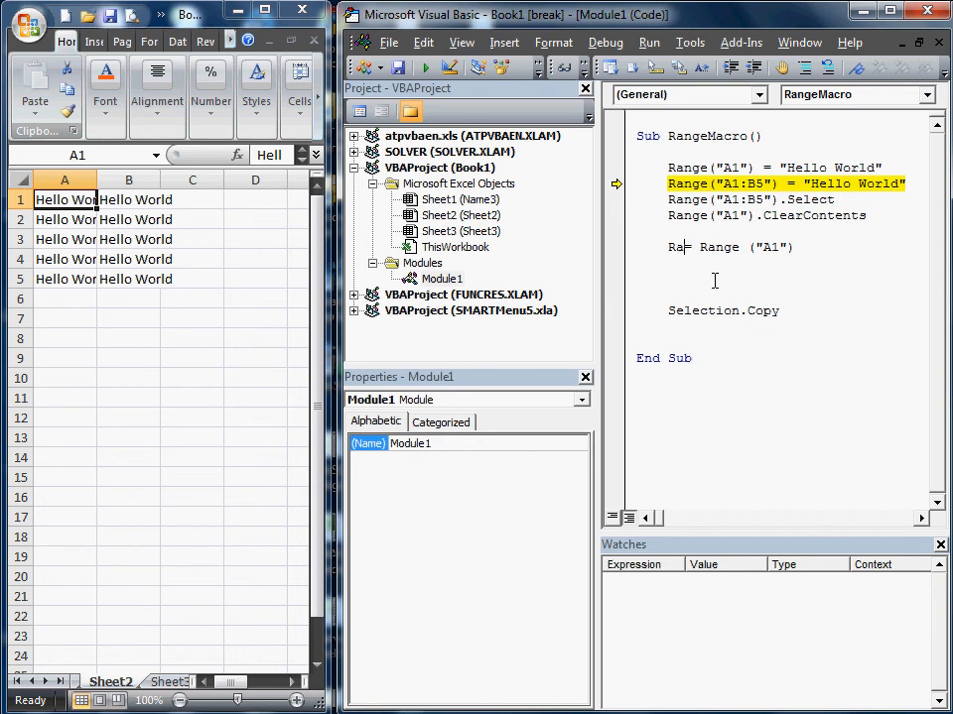
type("(")
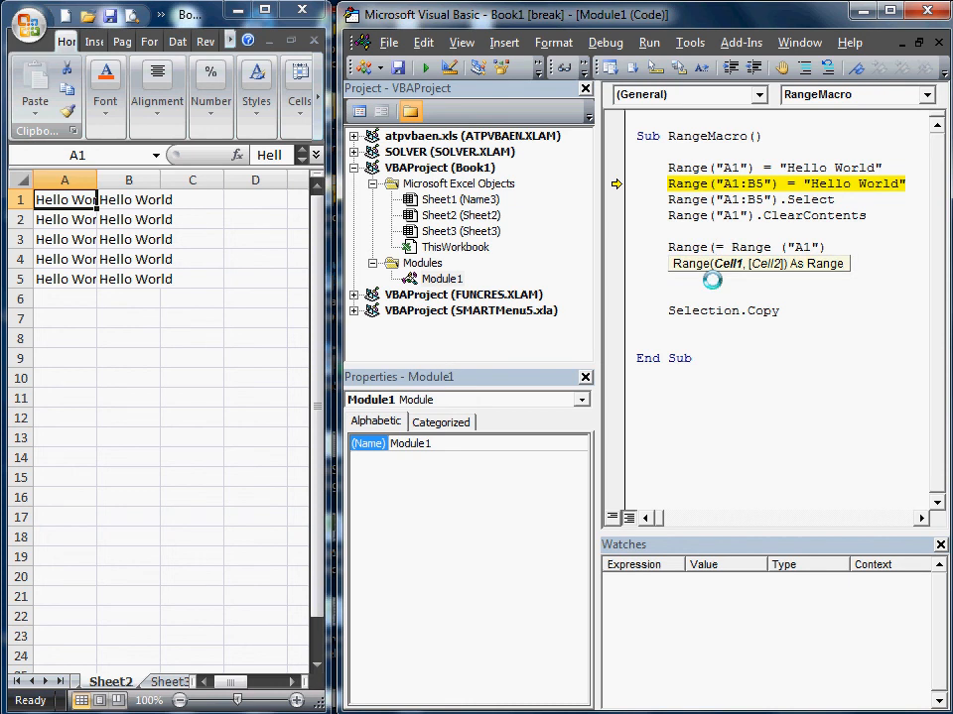
type("=")
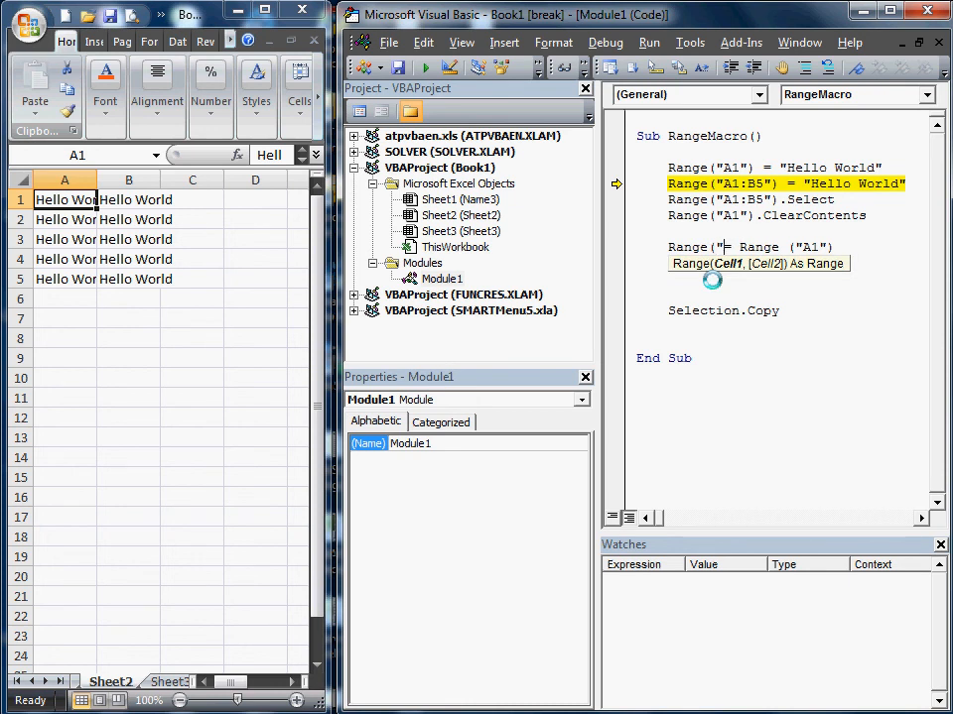
type("14\"")
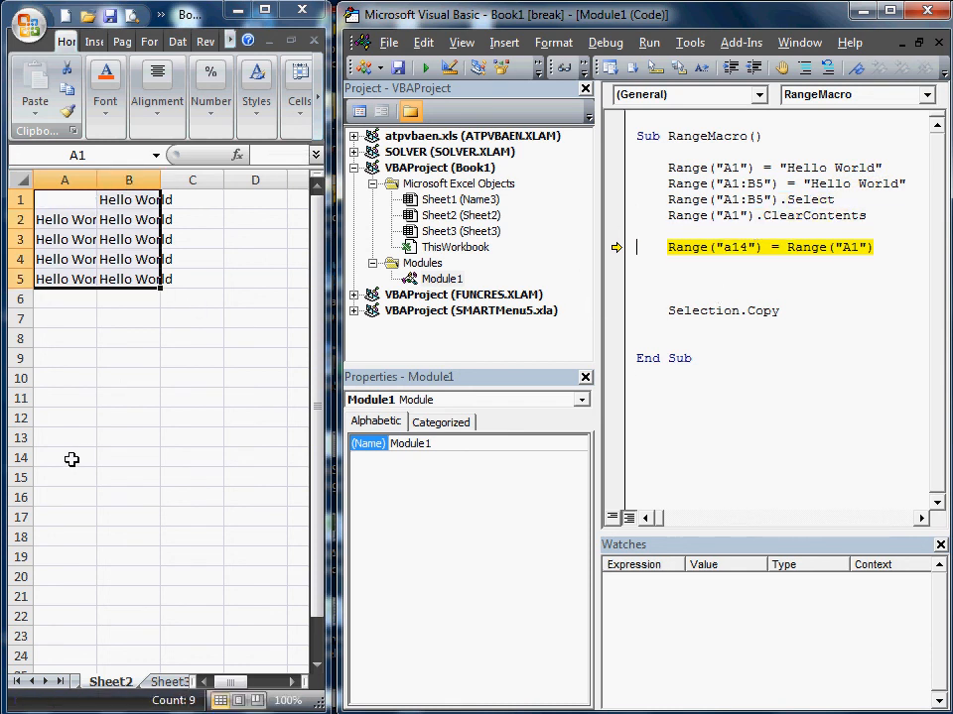
mouse_move(47, 210)
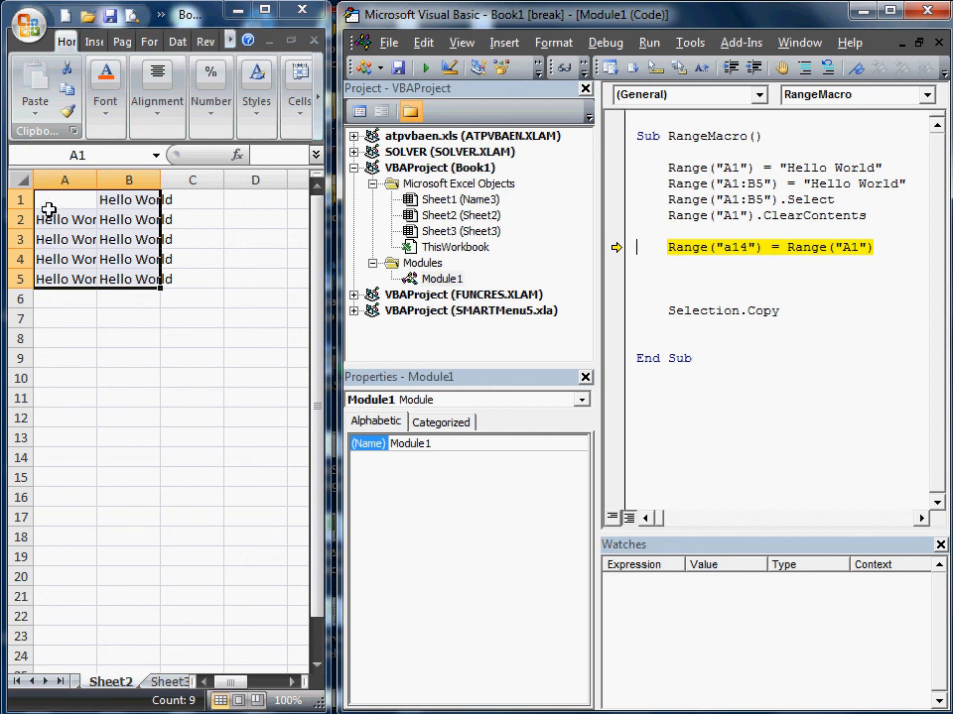